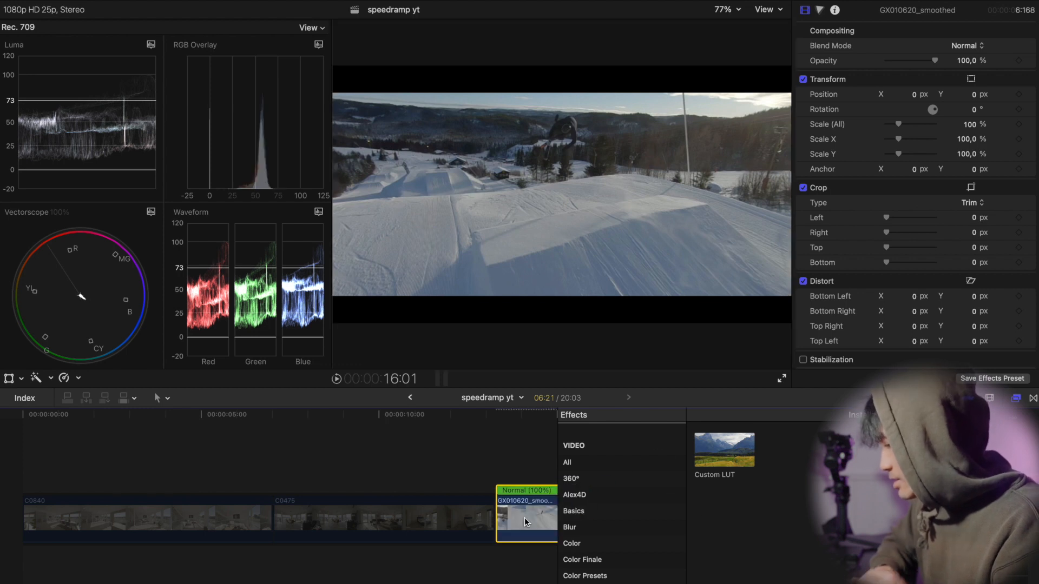
Pick Huyrebel 7 from the Custom LUT pop-up in the Inspector
click(954, 62)
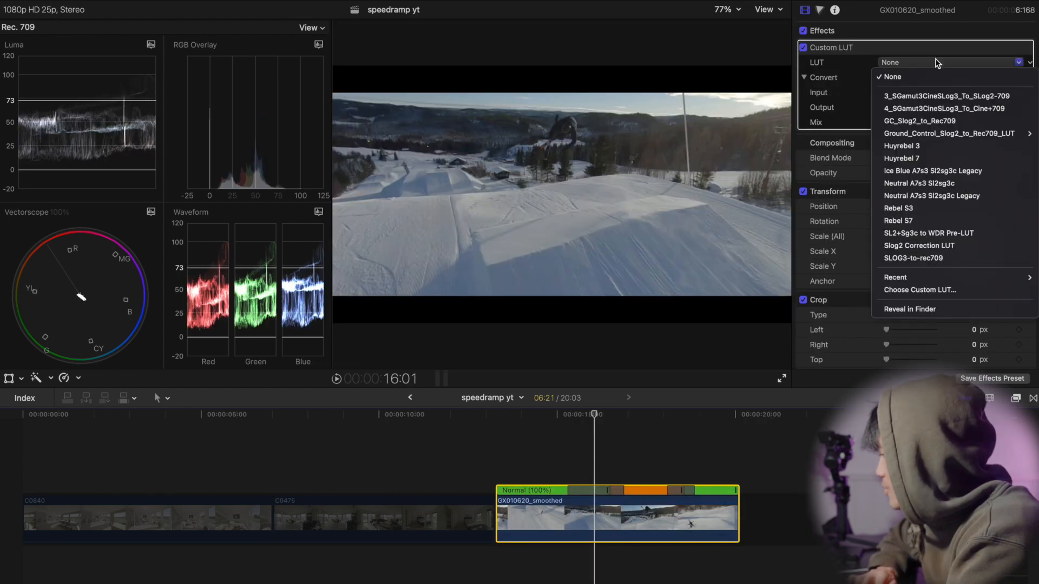
mouse_move(924, 133)
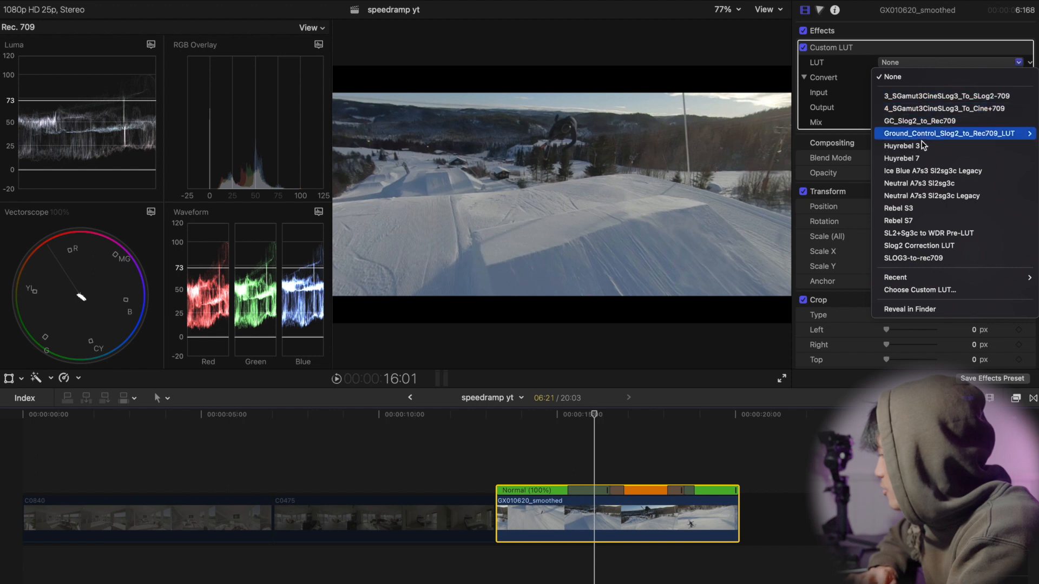
click(902, 157)
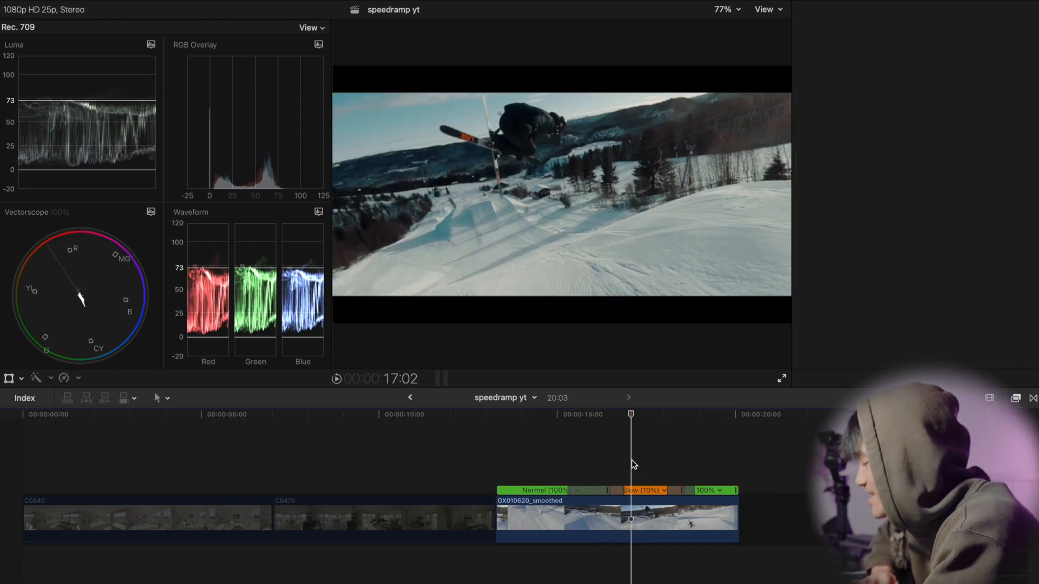
click(617, 517)
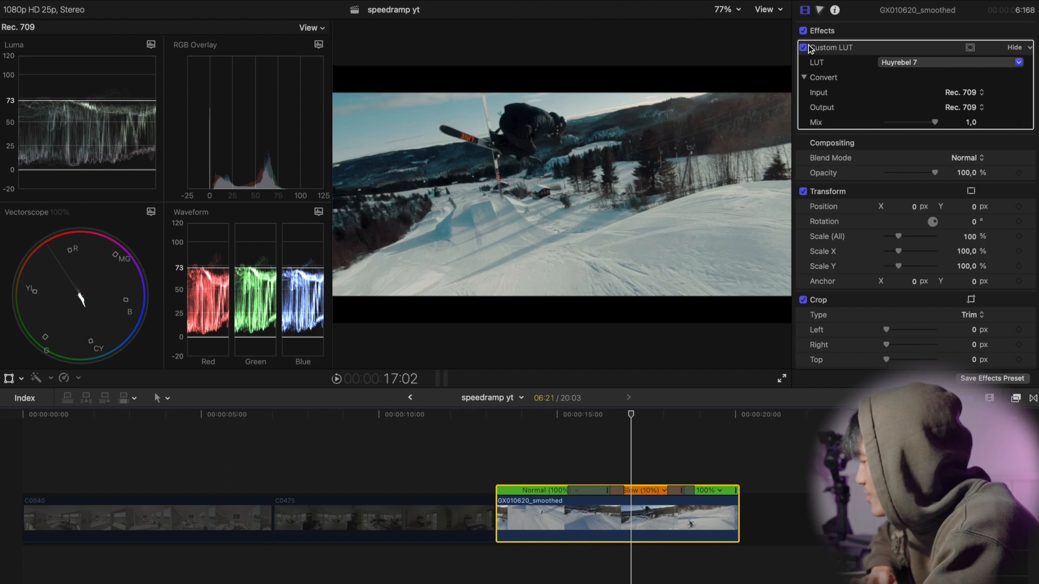
click(803, 47)
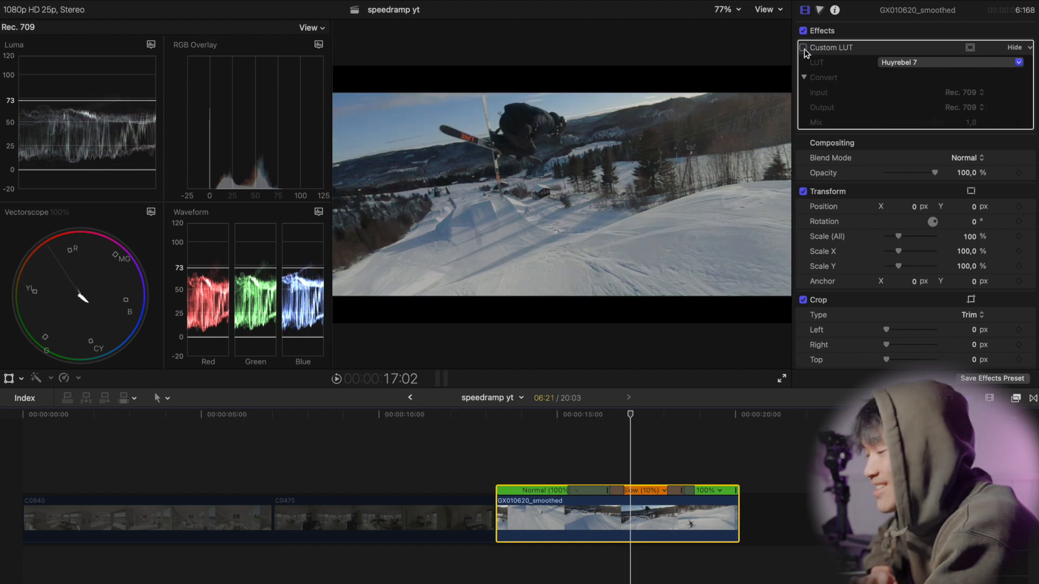
click(803, 47)
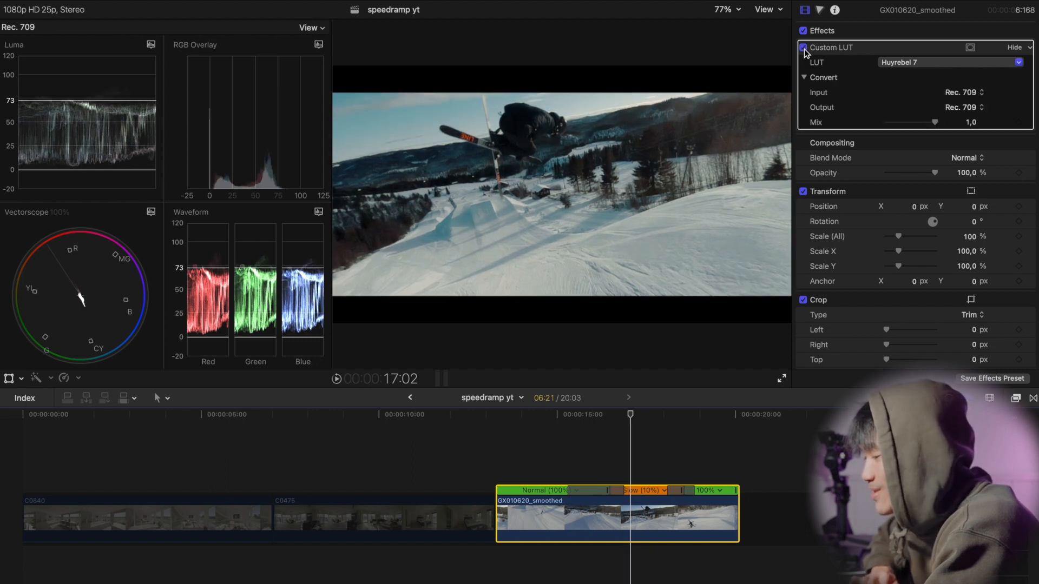